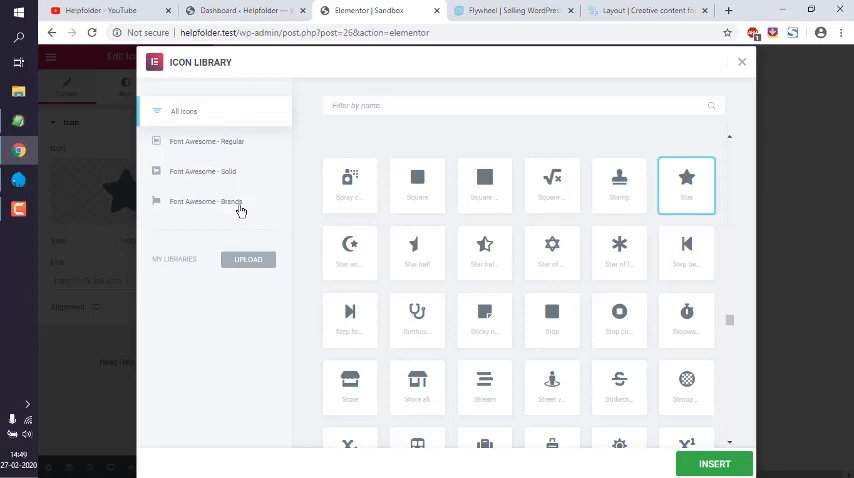
Step: Filter the icon library to Font Awesome Brands, briefly checking the Regular set first
{"action": "left_click", "coordinate": [205, 201]}
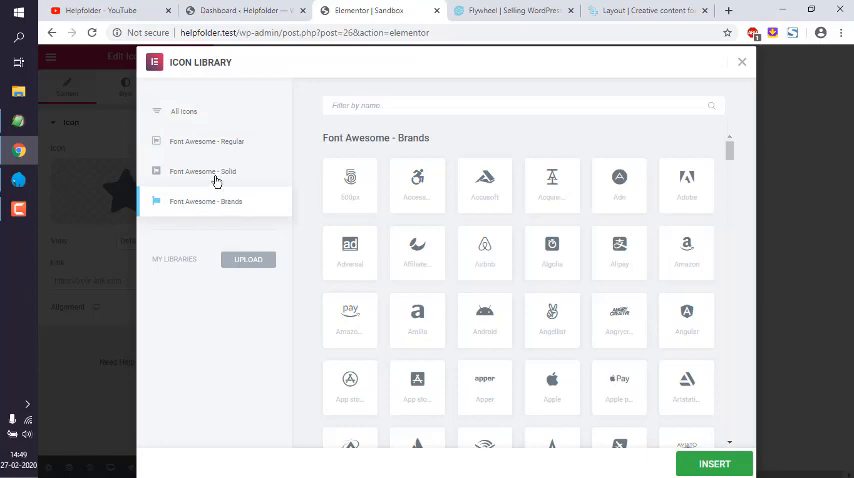
{"action": "left_click", "coordinate": [206, 141]}
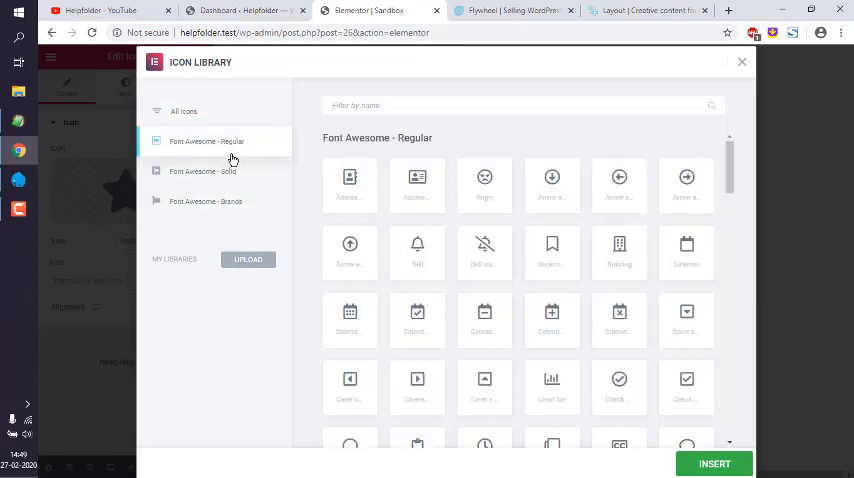
{"action": "left_click", "coordinate": [206, 201]}
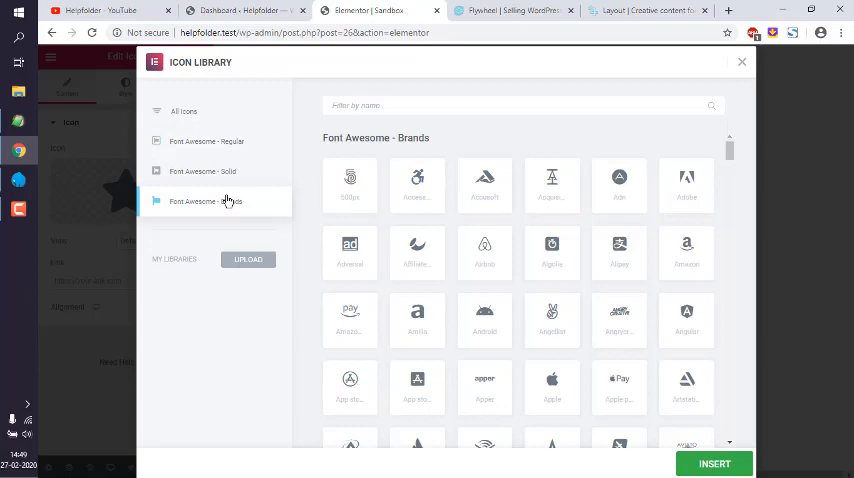
Step: Scroll the Brands icon grid and select the Docker icon
{"action": "scroll", "scroll_direction": "down", "scroll_amount": 3}
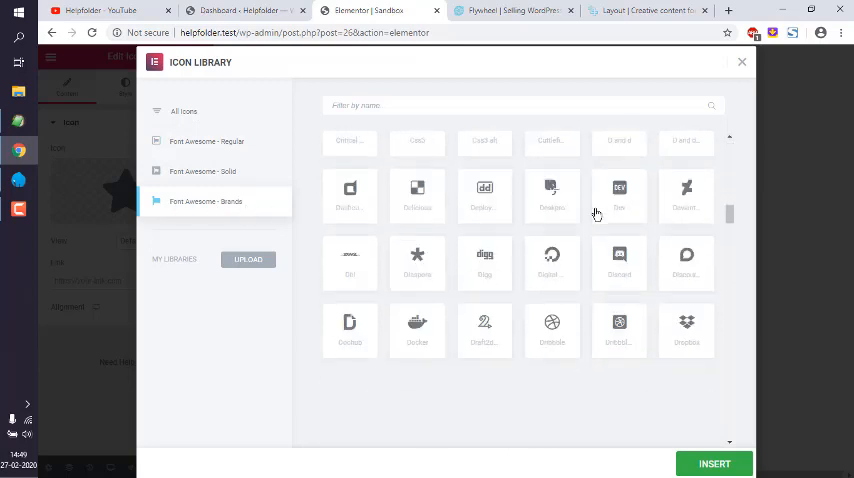
{"action": "scroll", "scroll_direction": "down", "scroll_amount": 3}
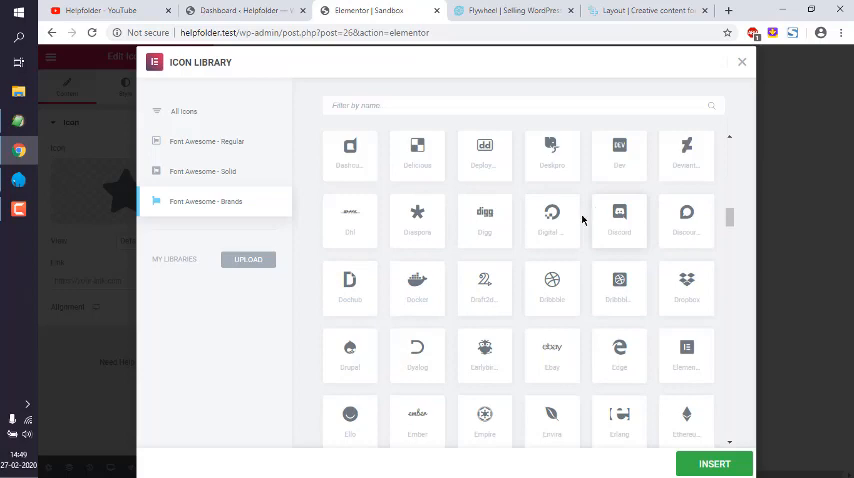
{"action": "left_click", "coordinate": [417, 287]}
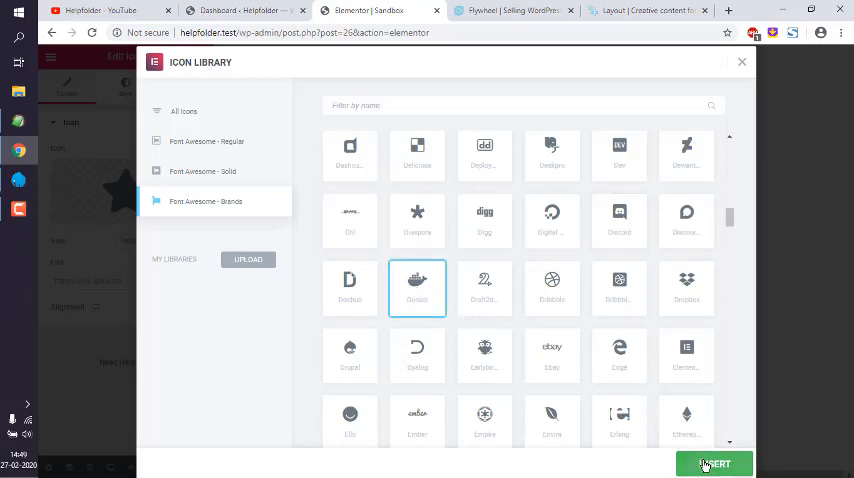
Step: Insert the selected Docker icon into the icon widget
{"action": "left_click", "coordinate": [714, 463]}
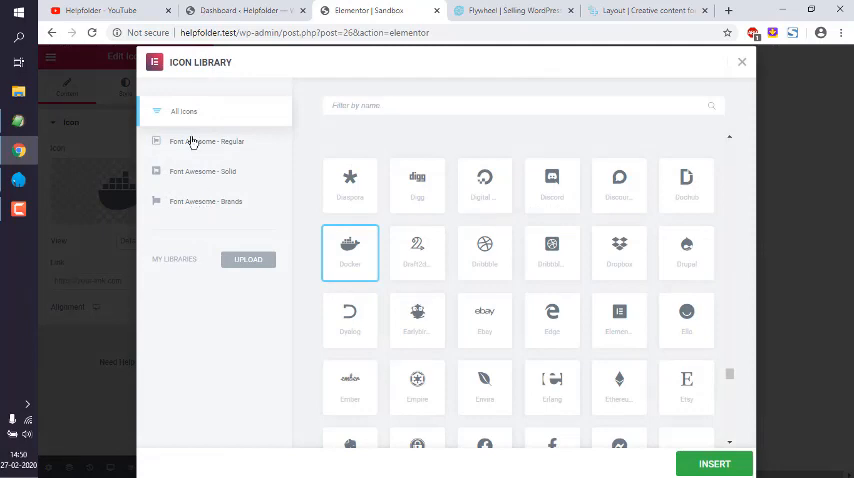
{"action": "mouse_move", "coordinate": [210, 87]}
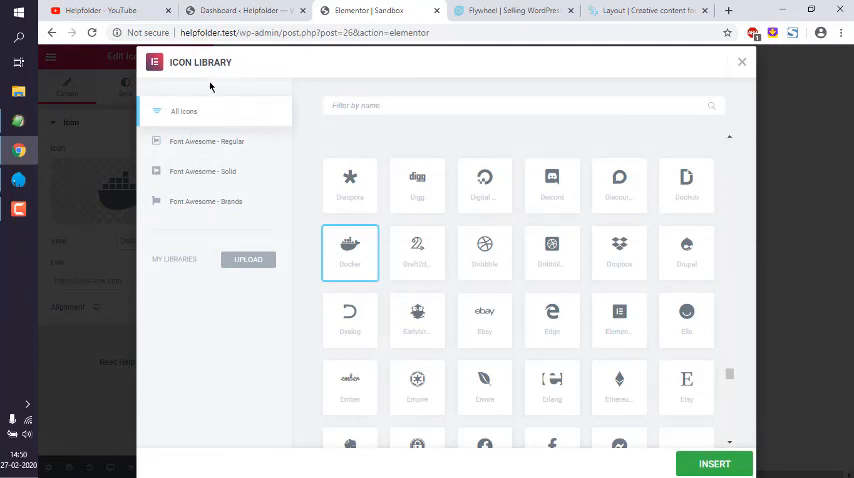